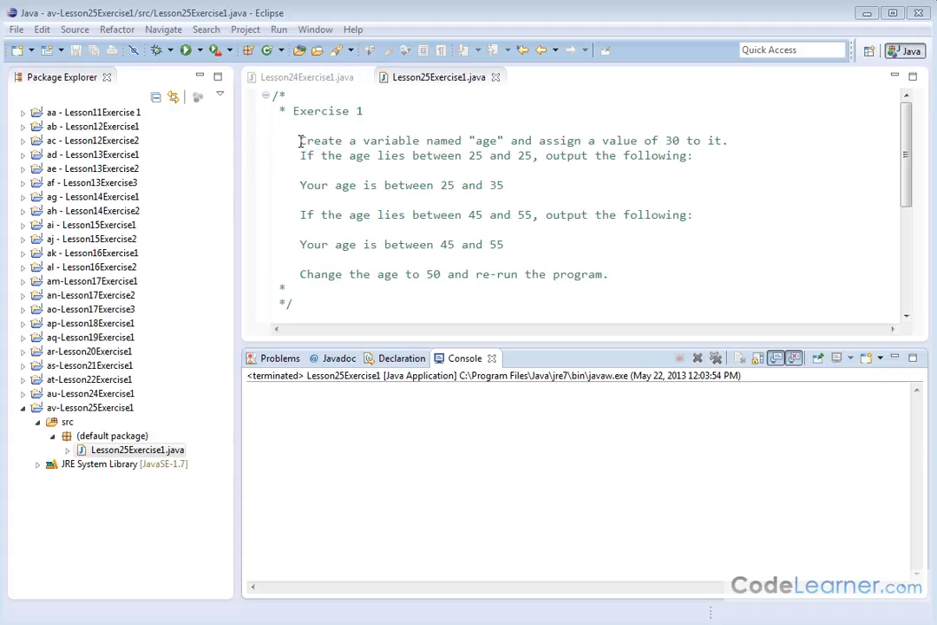
Step: Review the exercise text: ranges 25-35 and 45-55, expected outputs, and the change-age-to-50 instruction
double_click(486, 139)
type("3")
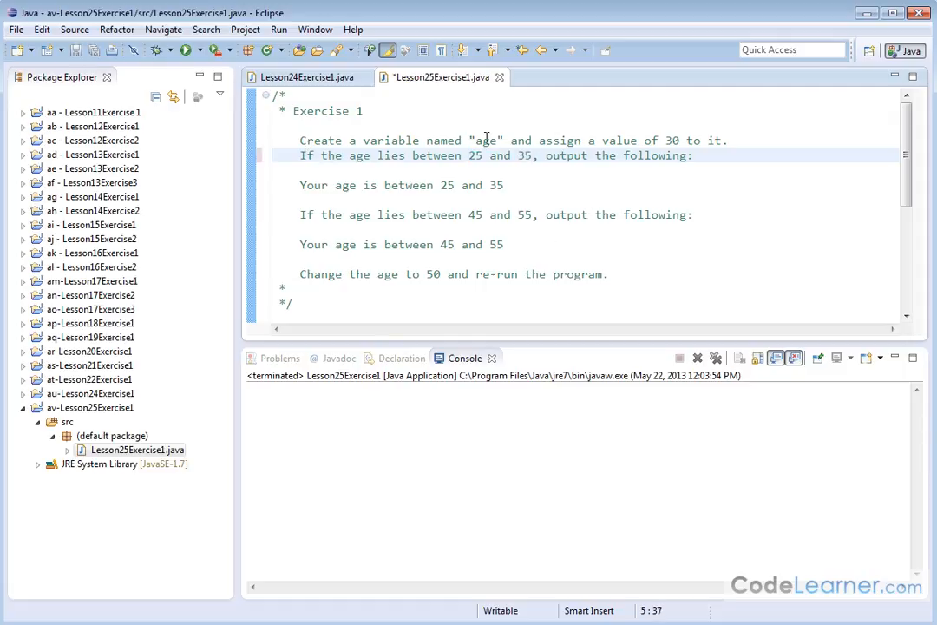
triple_click(401, 184)
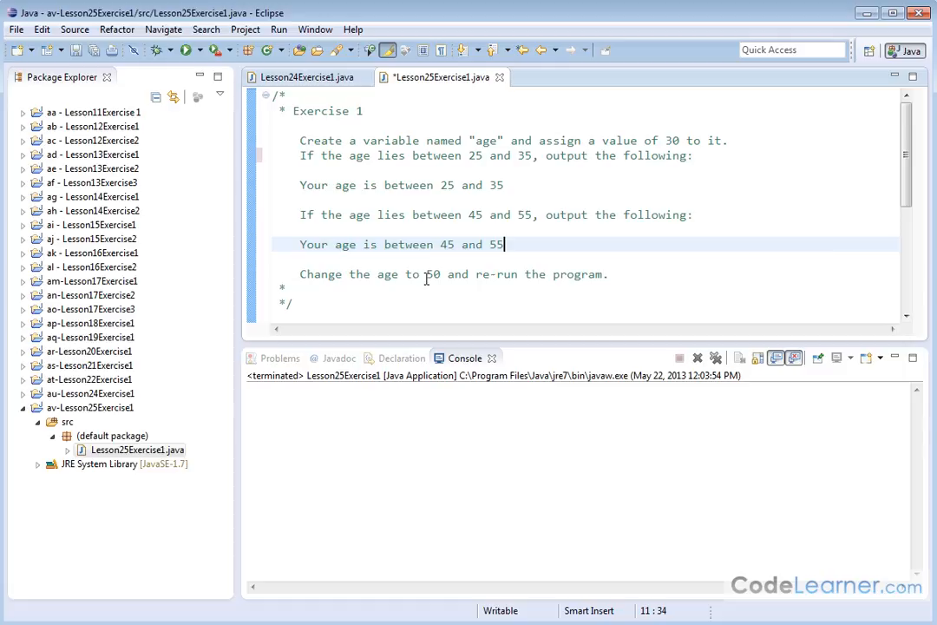
left_click(427, 274)
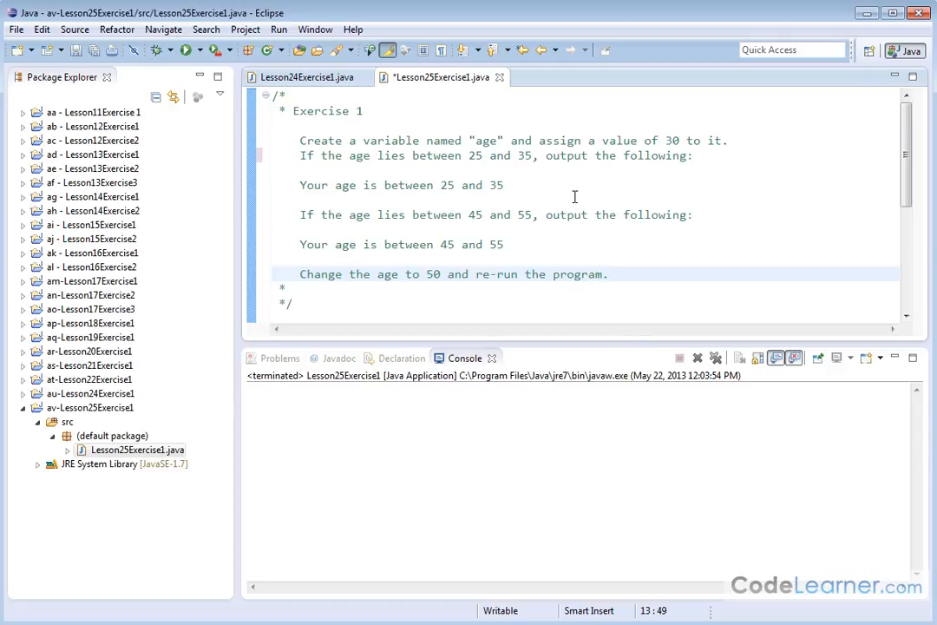
left_click(607, 274)
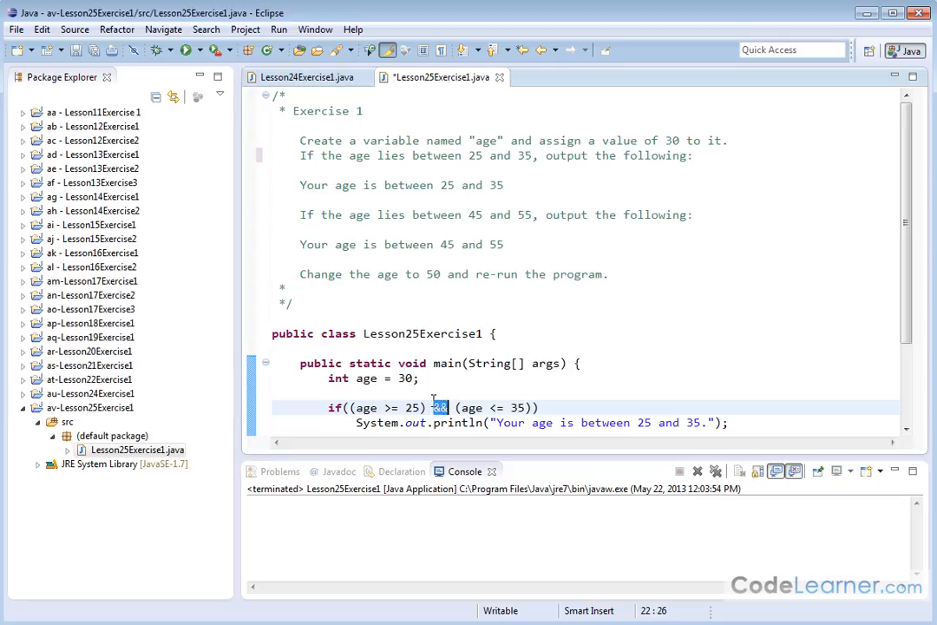
mouse_move(364, 406)
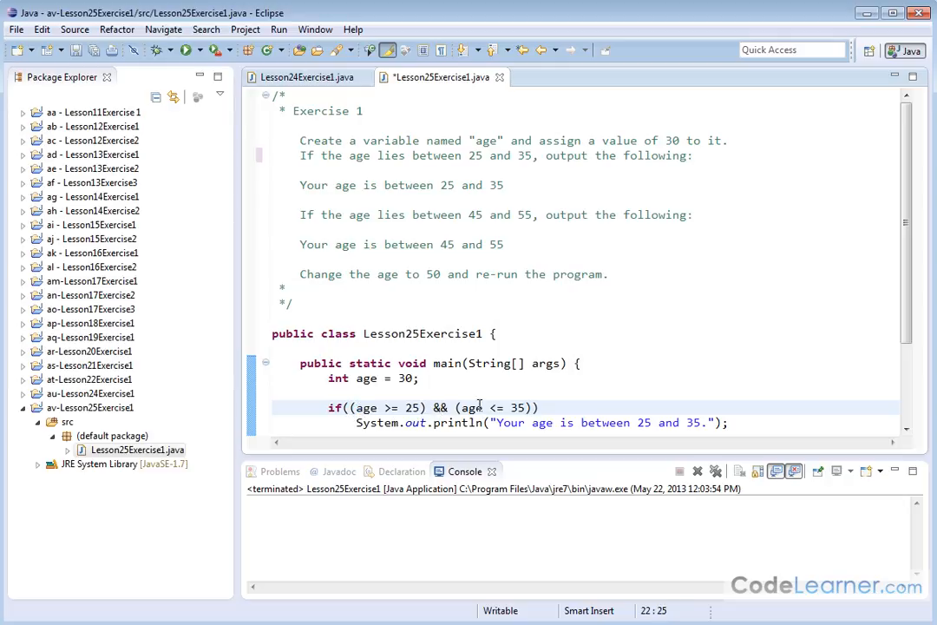
left_click_drag(458, 406, 528, 405)
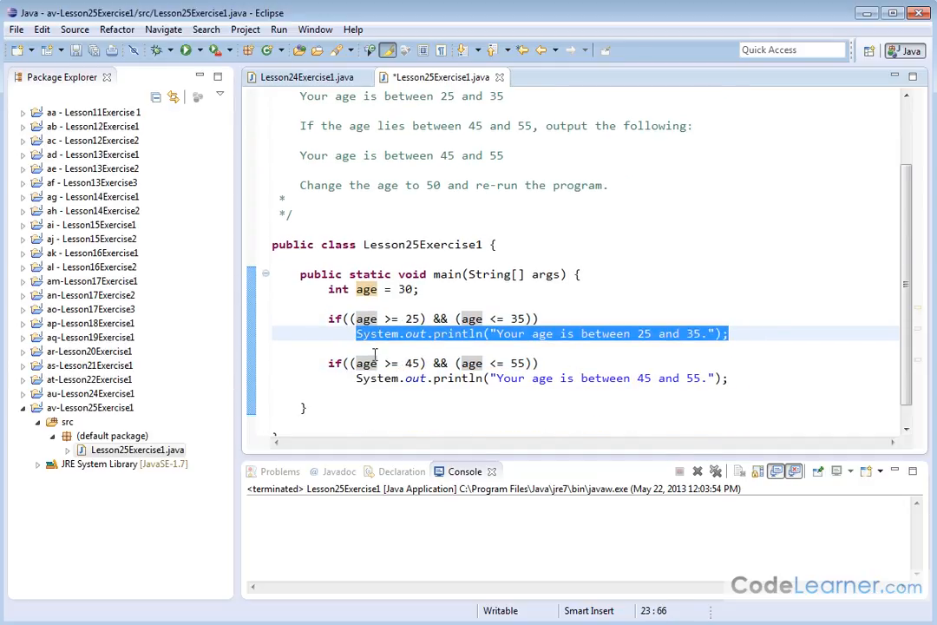
Step: Review the two println lines for the 25-35 and 45-55 messages before running
left_click(383, 362)
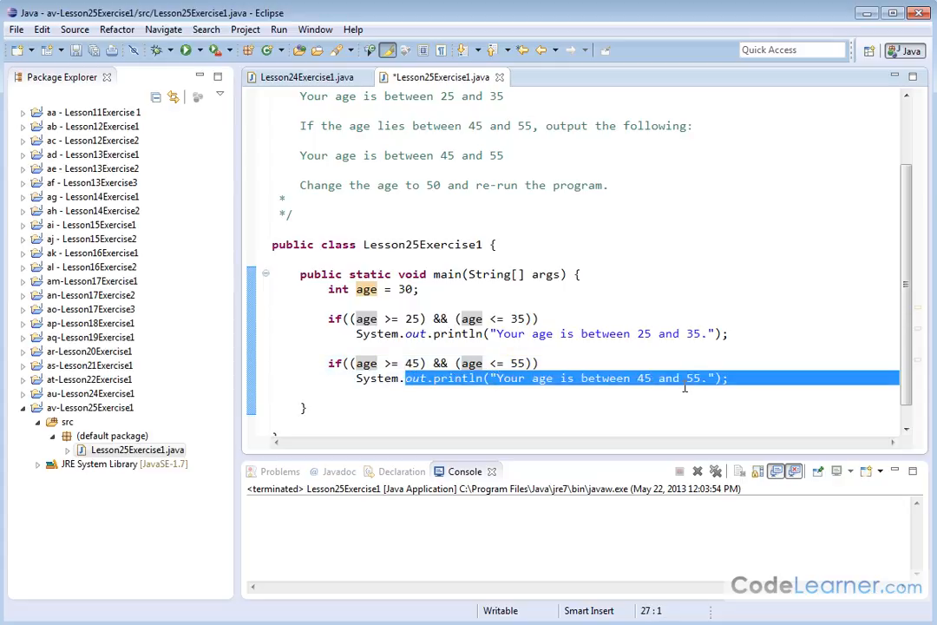
left_click(407, 288)
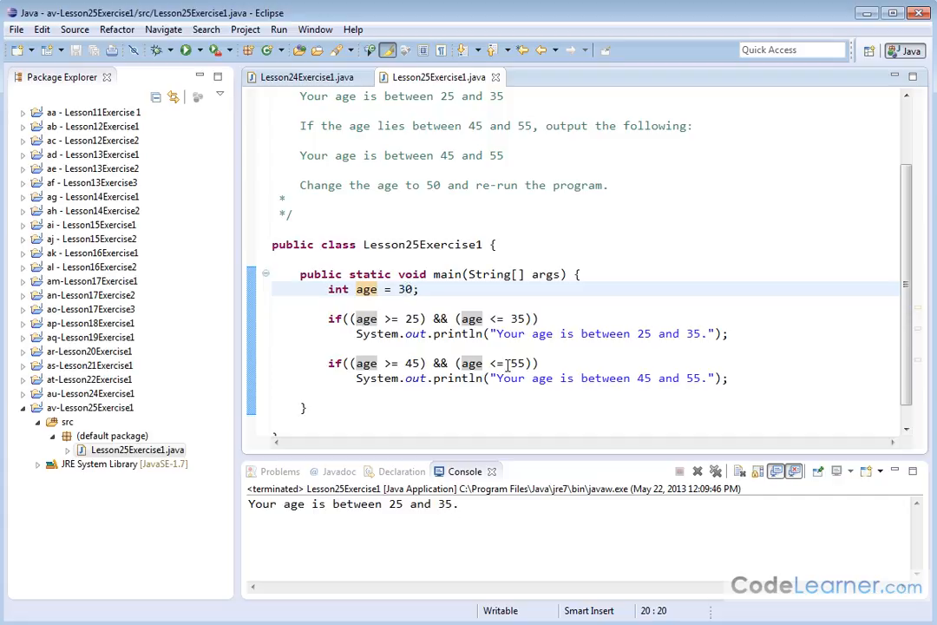
Step: Change age to 50, save, and rerun to print 'Your age is between 45 and 55.'
type("50")
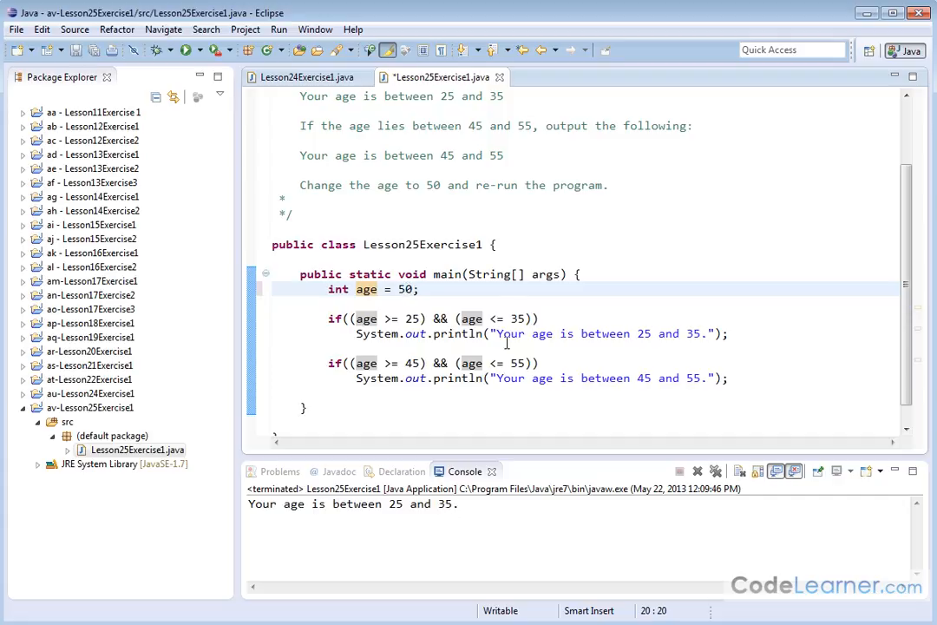
key("ctrl+s")
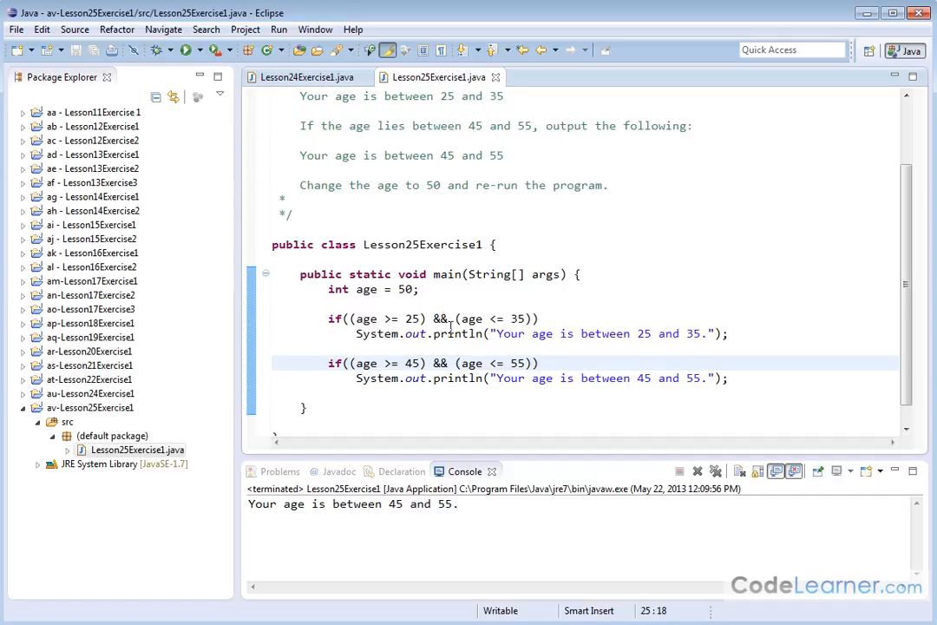
mouse_move(448, 357)
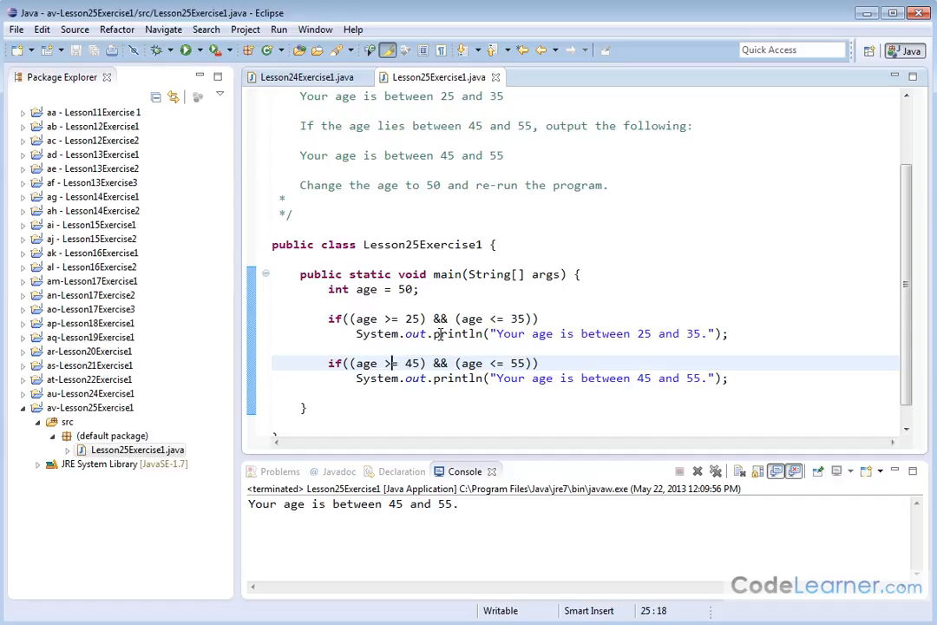
mouse_move(472, 363)
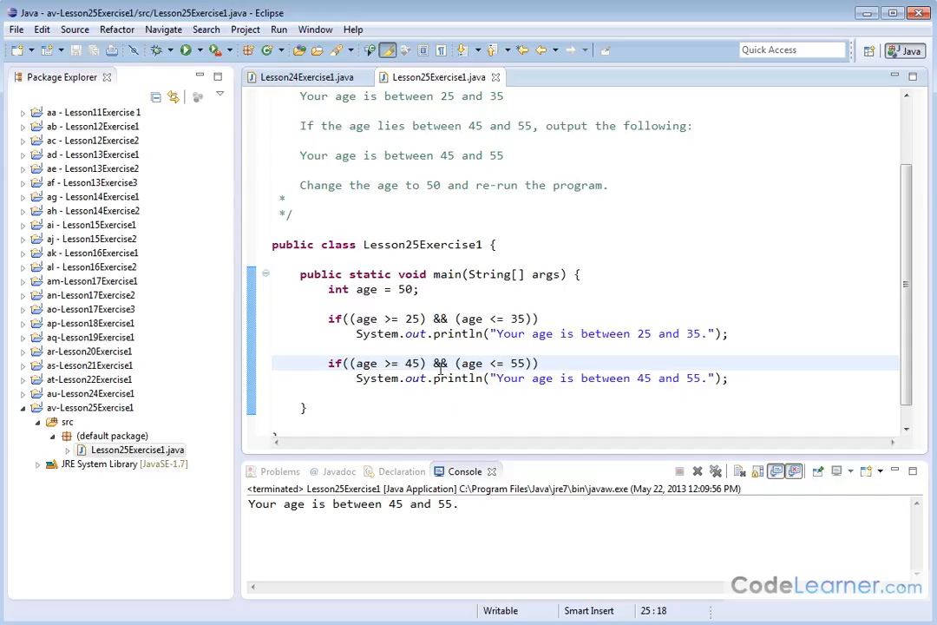
mouse_move(437, 482)
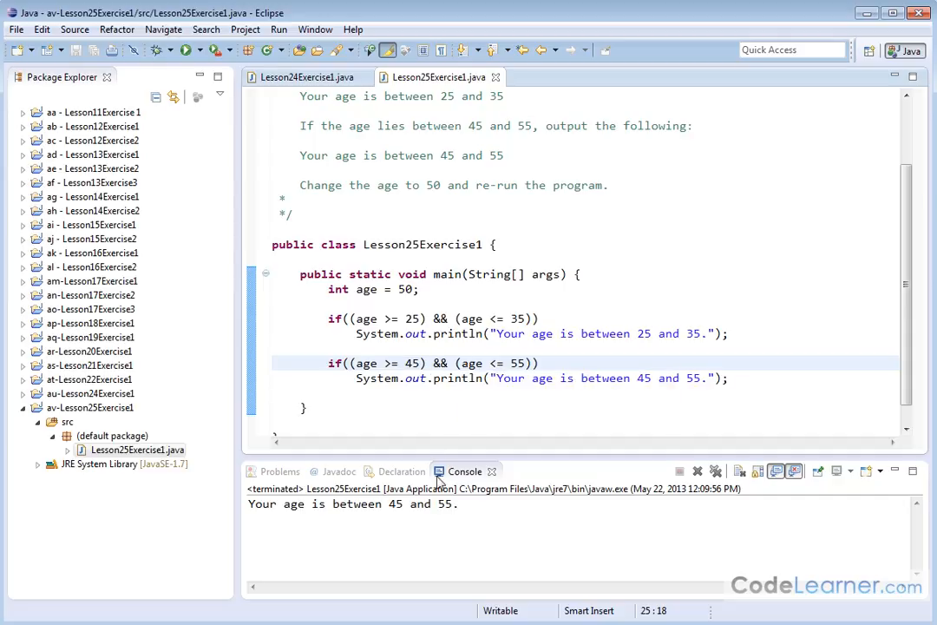